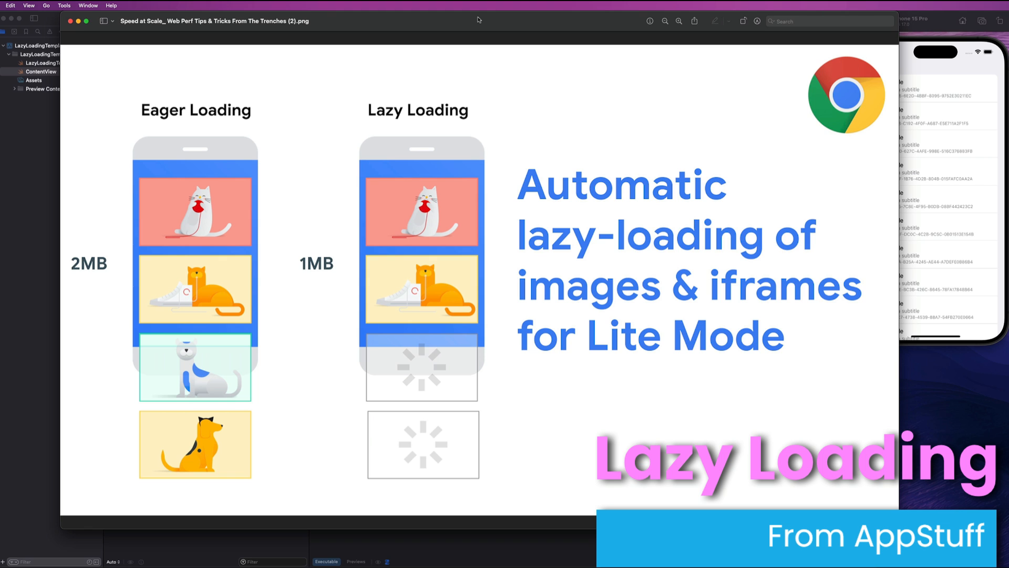
mouse_move(511, 30)
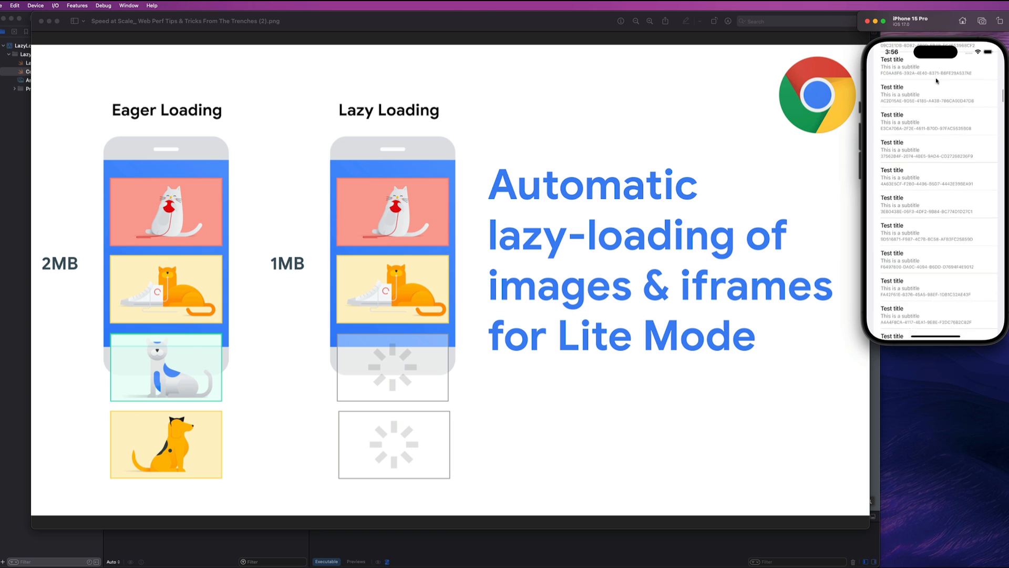
- Locate the VStack that builds the item rows inside the ScrollView in ContentView.swift
scroll(down, 3)
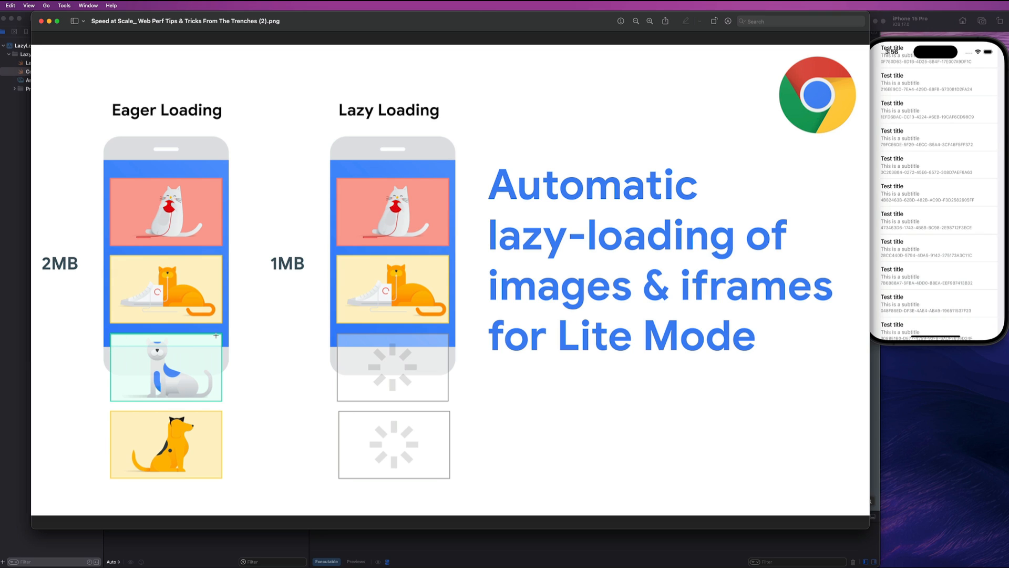
mouse_move(67, 263)
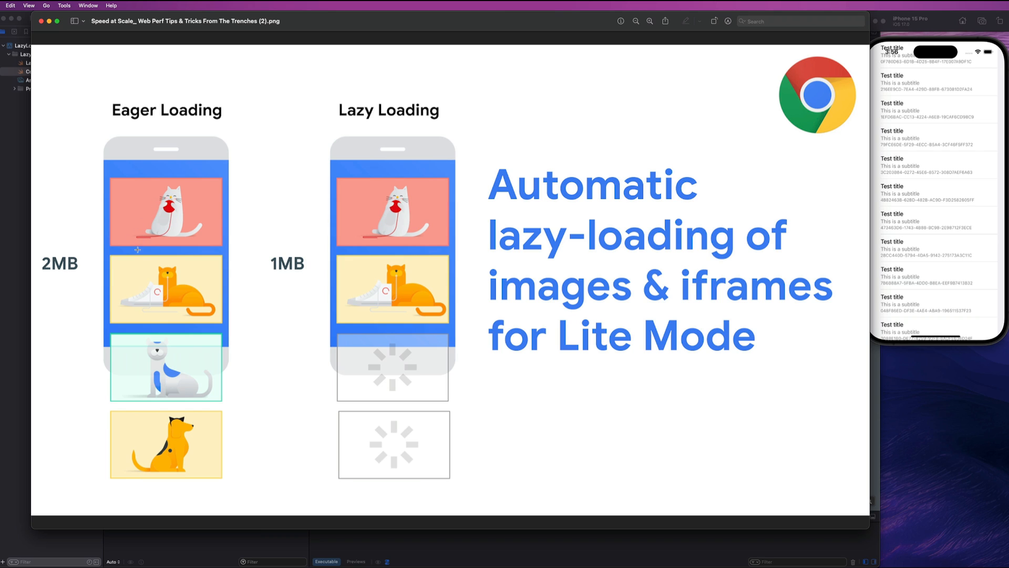
mouse_move(55, 230)
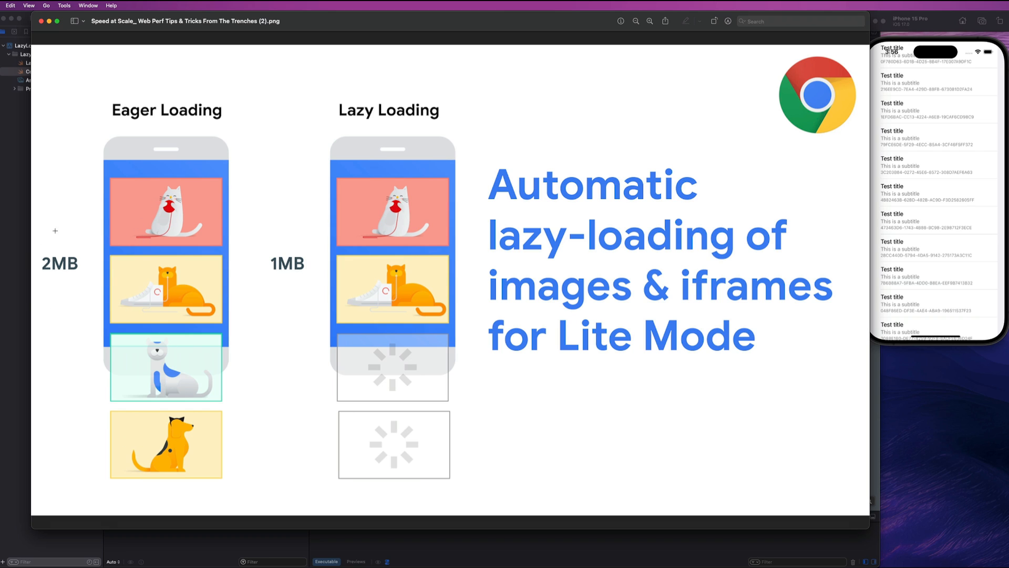
mouse_move(151, 306)
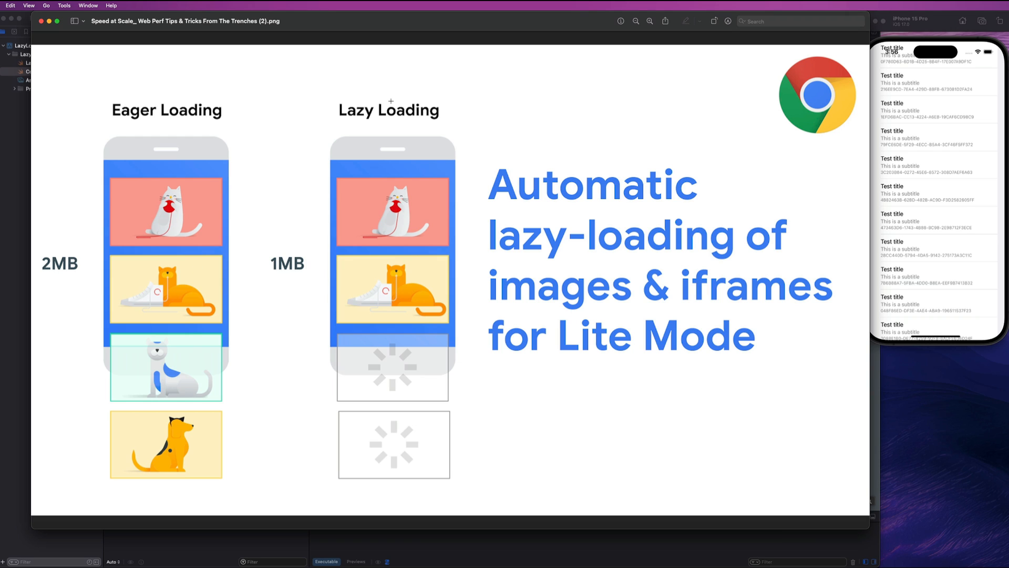
mouse_move(354, 210)
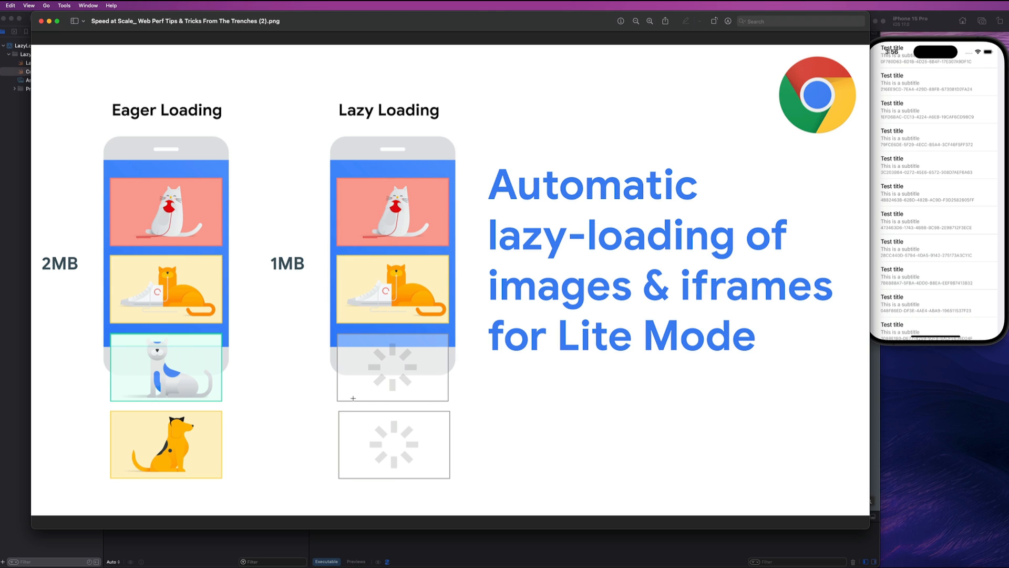
mouse_move(901, 262)
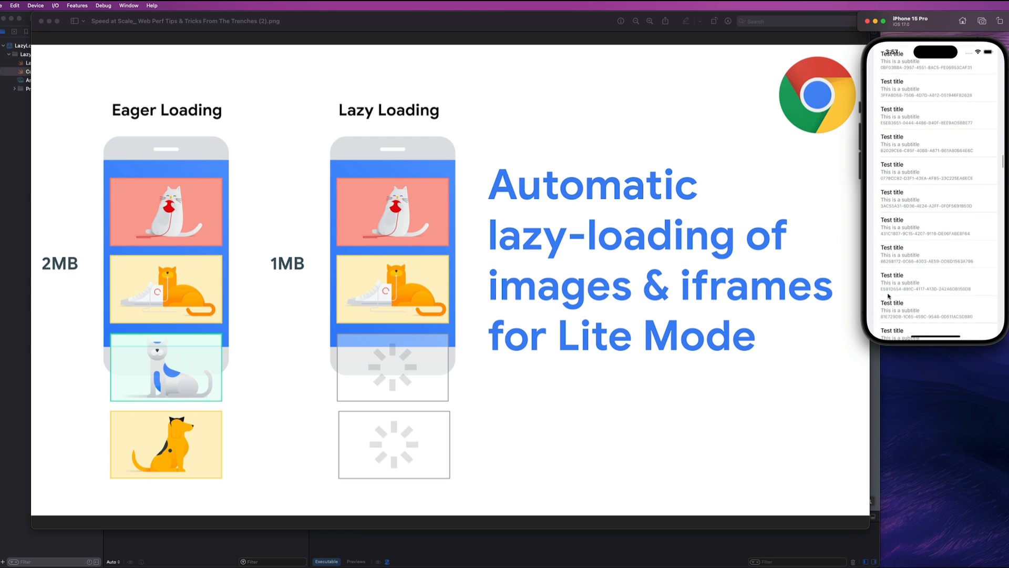
scroll(down, 3)
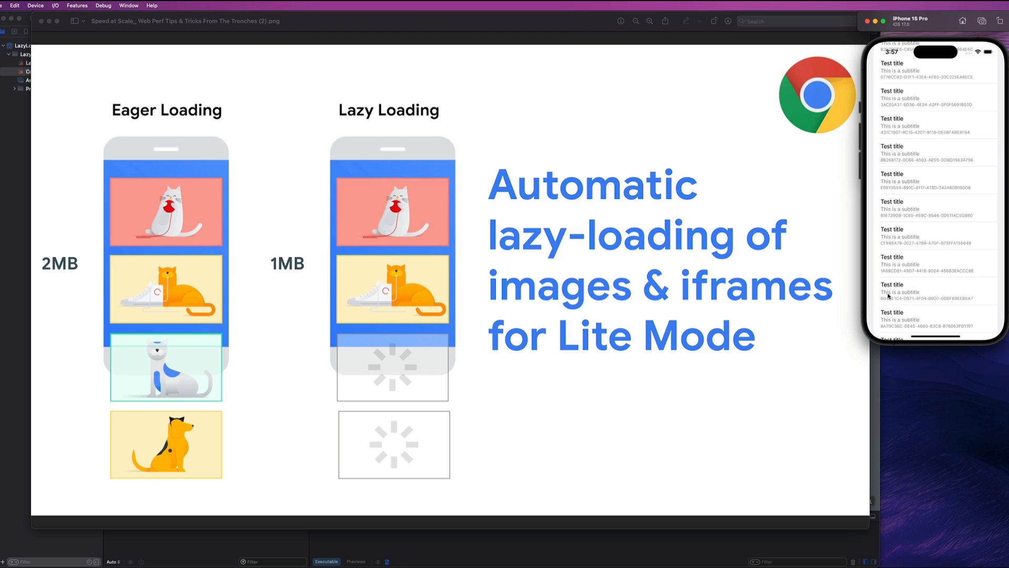
mouse_move(377, 208)
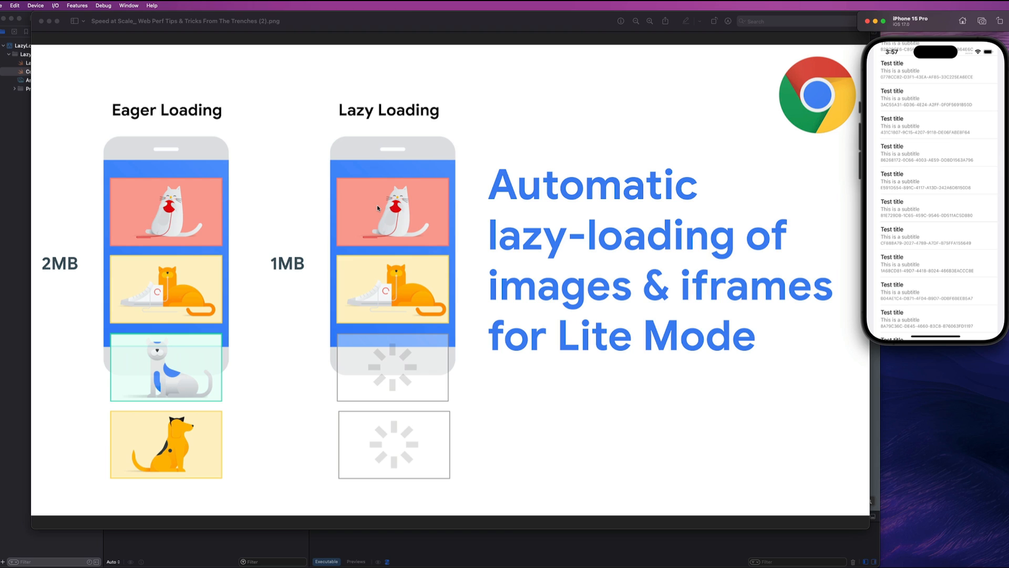
mouse_move(192, 87)
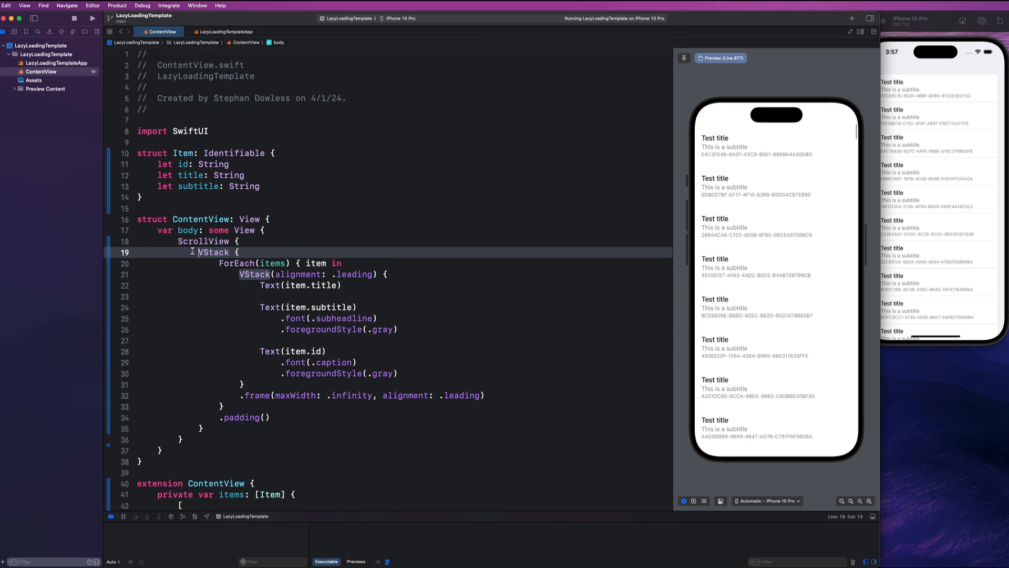
double_click(215, 251)
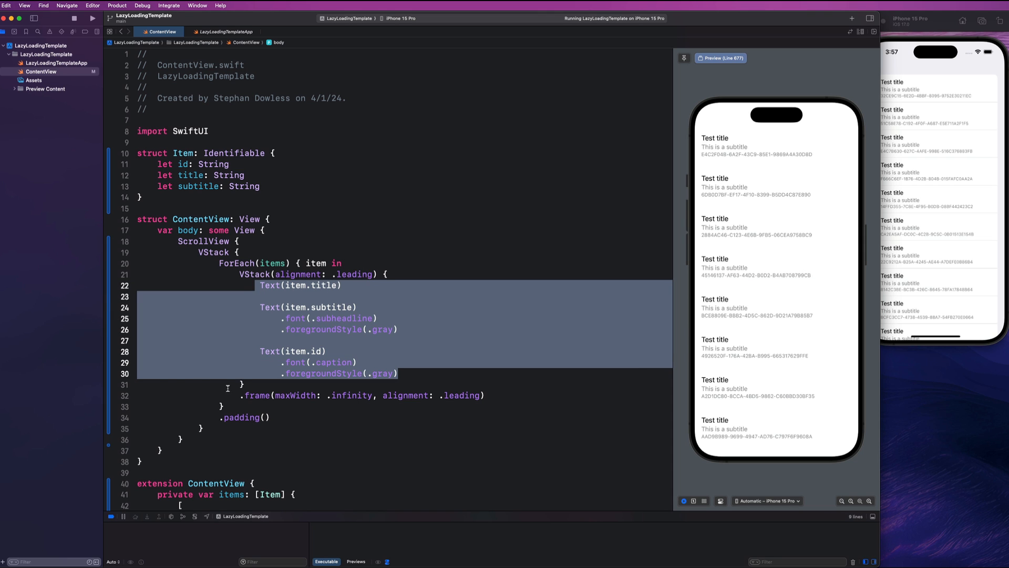
- Review the hundreds of test items in the array and return to the VStack keyword
scroll(down, 3)
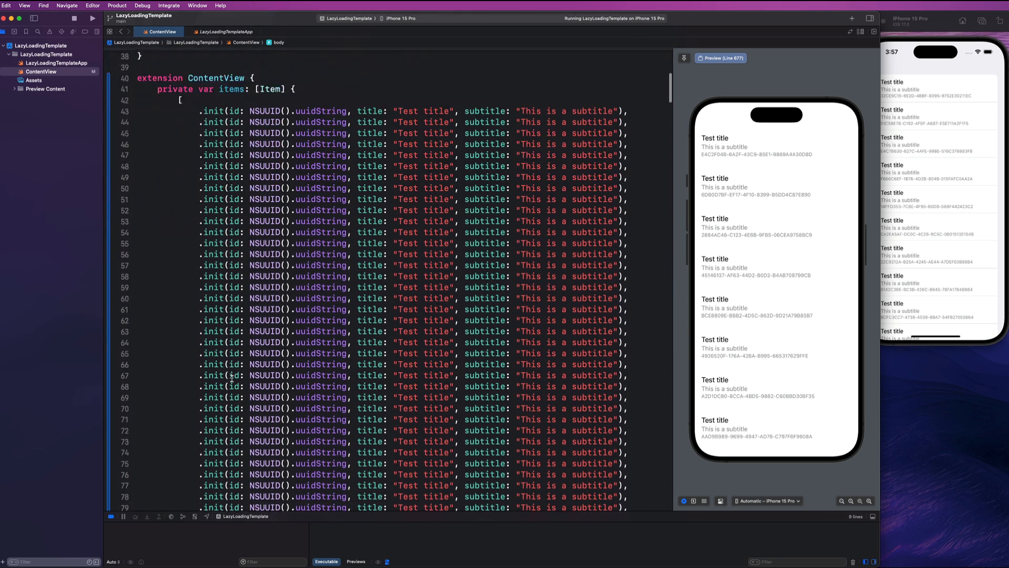
scroll(down, 3)
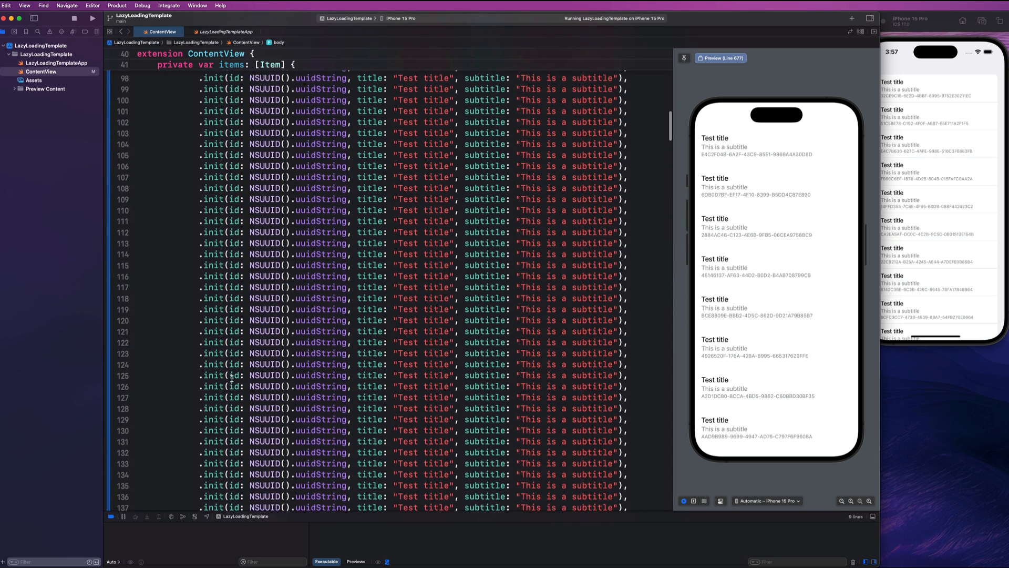
scroll(down, 3)
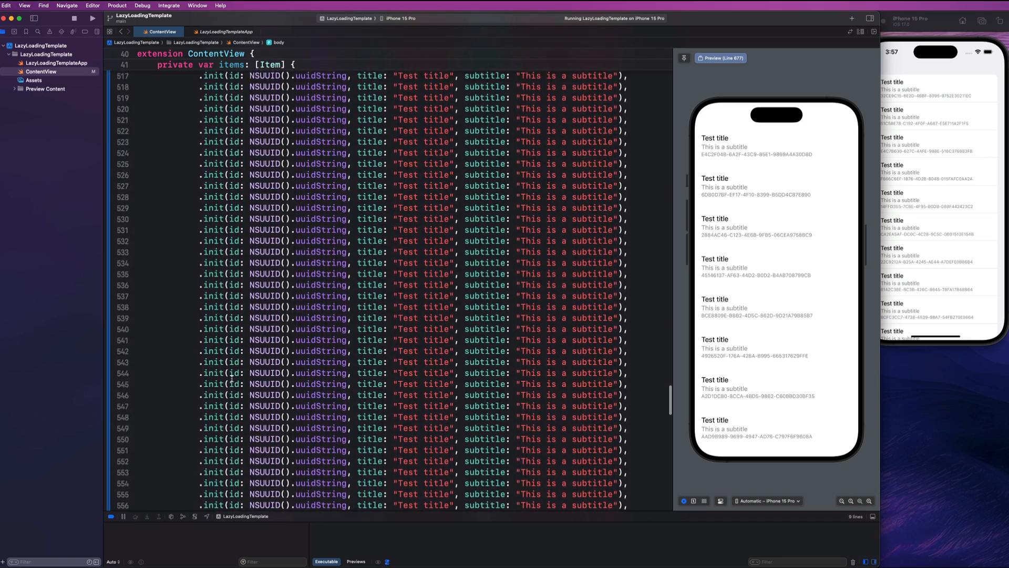
scroll(down, 3)
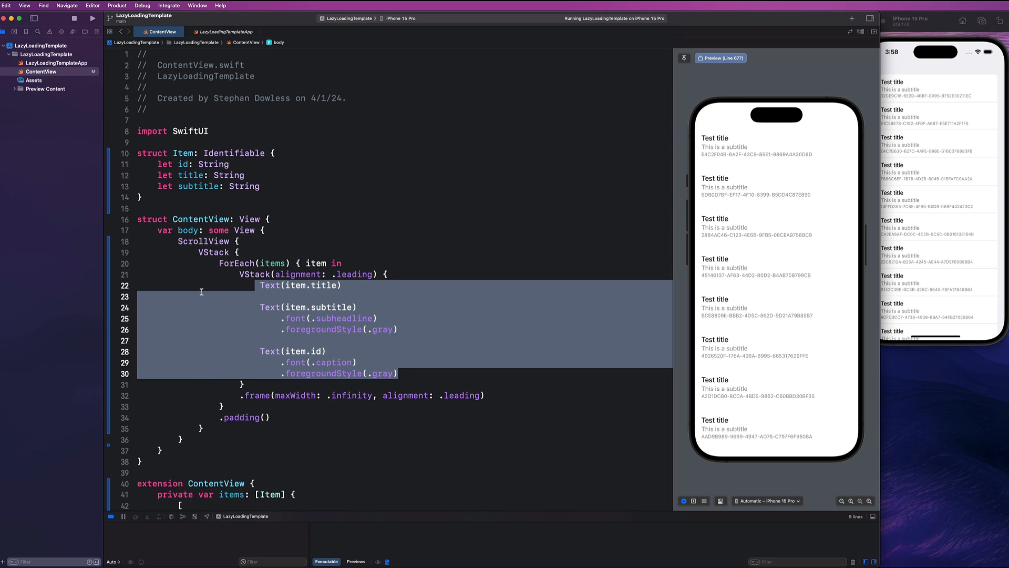
double_click(214, 251)
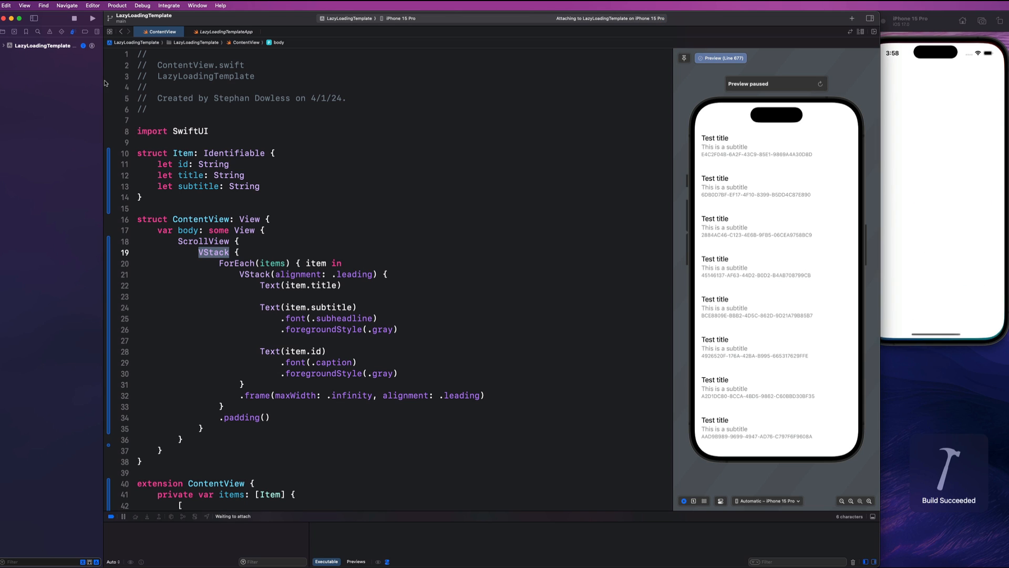
- Show the running VStack app's memory report, reading about 129 MB in use
click(93, 17)
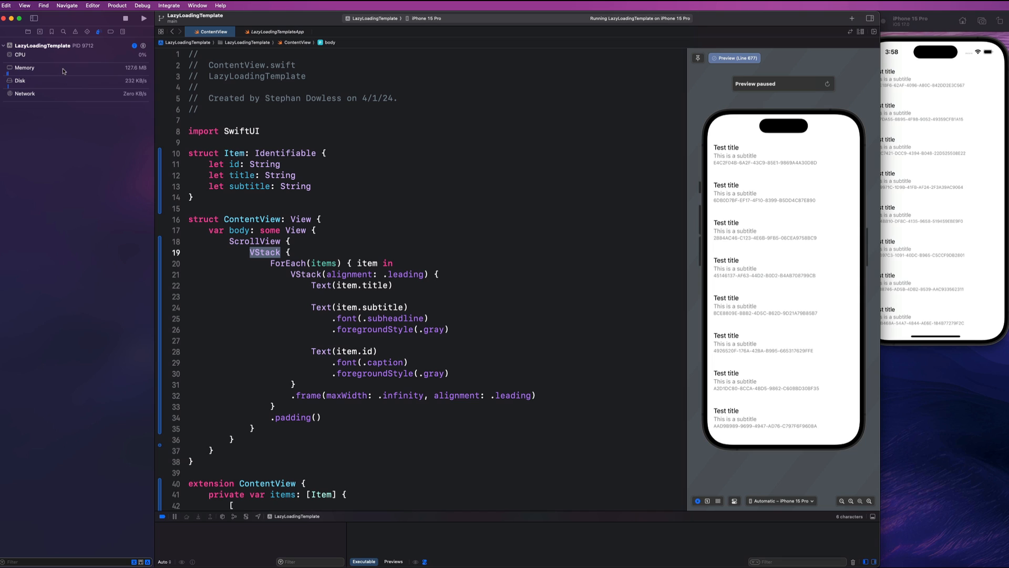
click(24, 67)
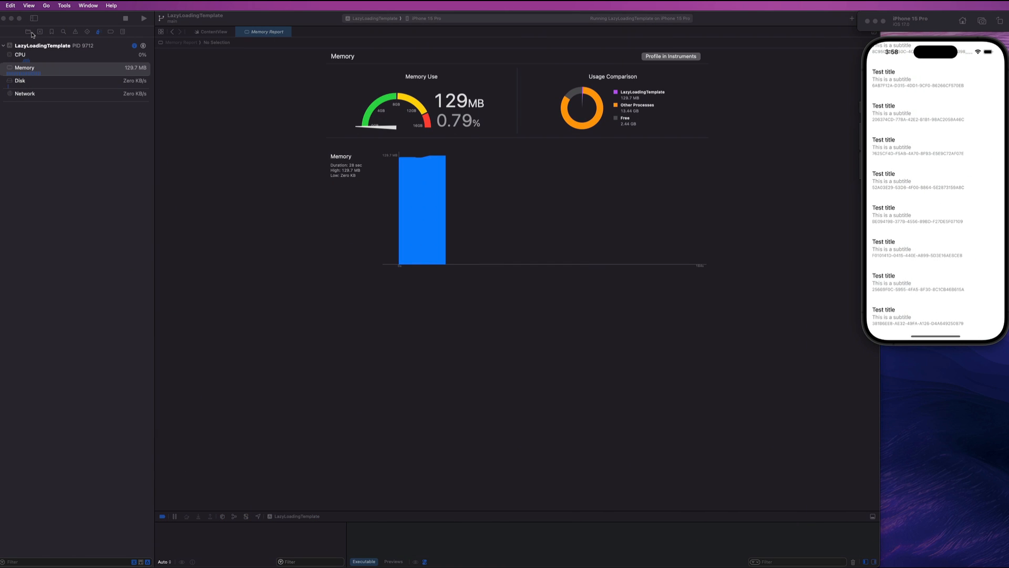
- Return to ContentView.swift from the project navigator to edit the stack
click(213, 31)
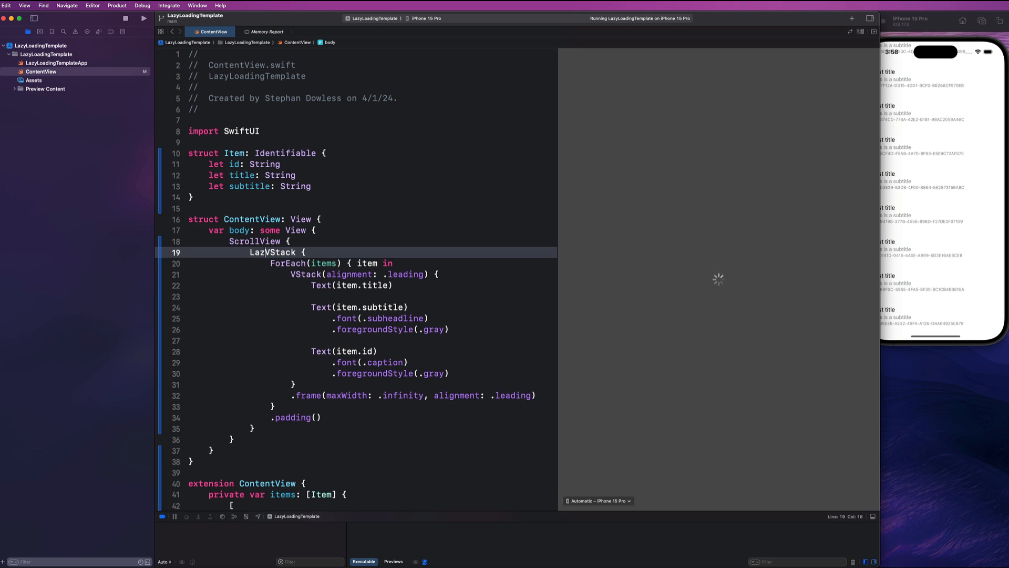
click(96, 32)
text(y)
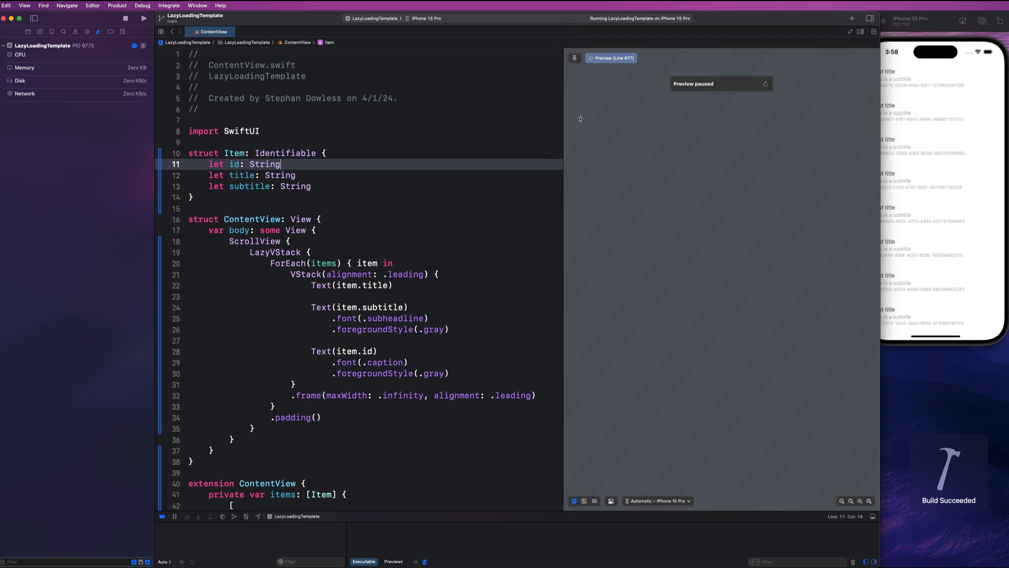
- Watch the LazyVStack build's memory hold near 33 MB while scrolling the simulator list
click(24, 67)
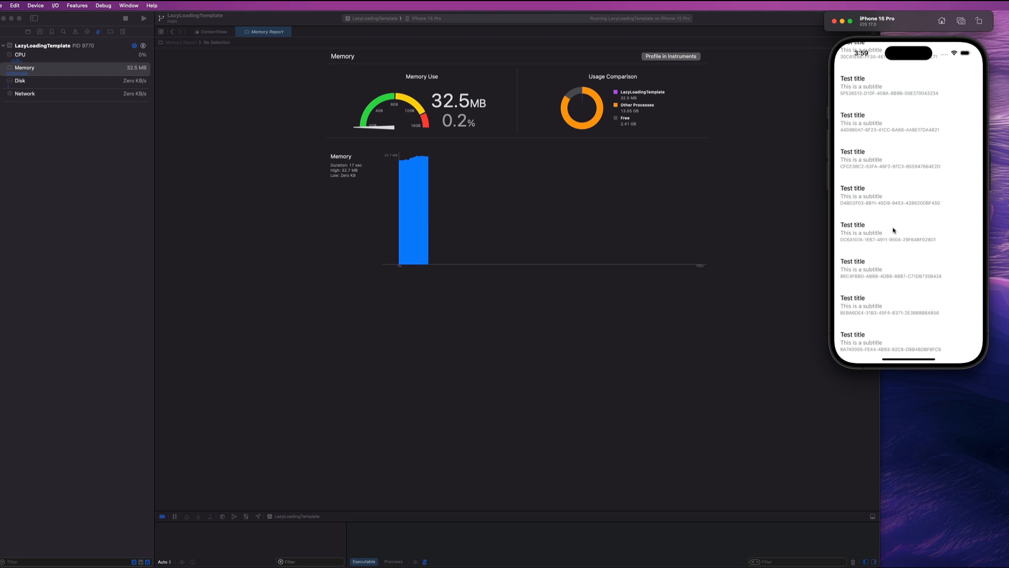
scroll(down, 3)
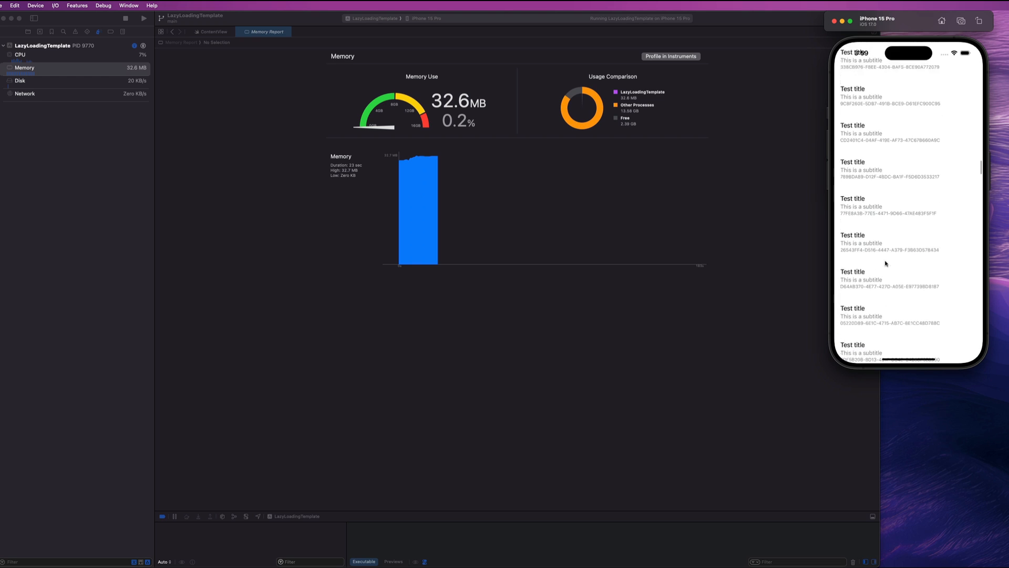
scroll(down, 3)
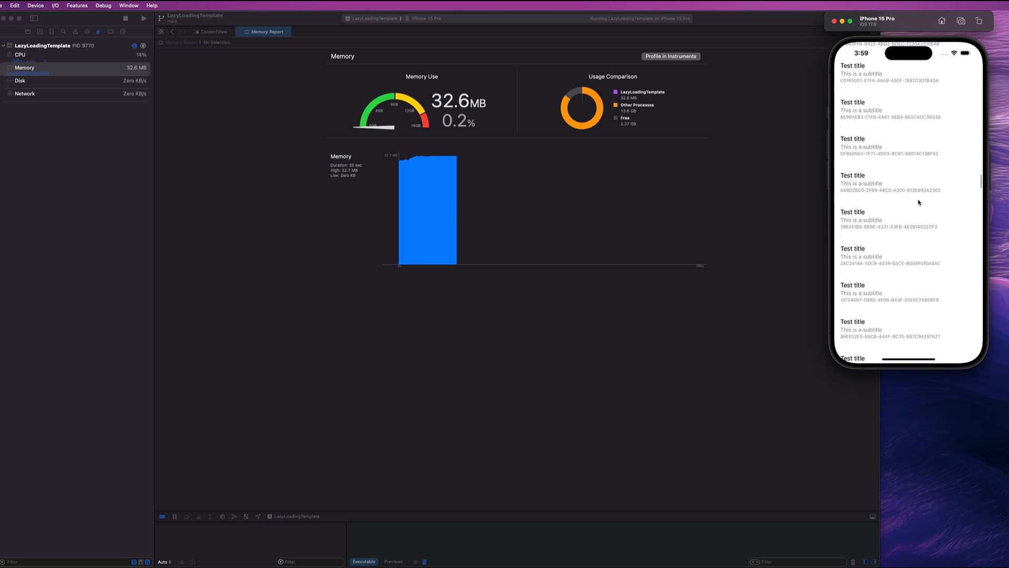
scroll(down, 3)
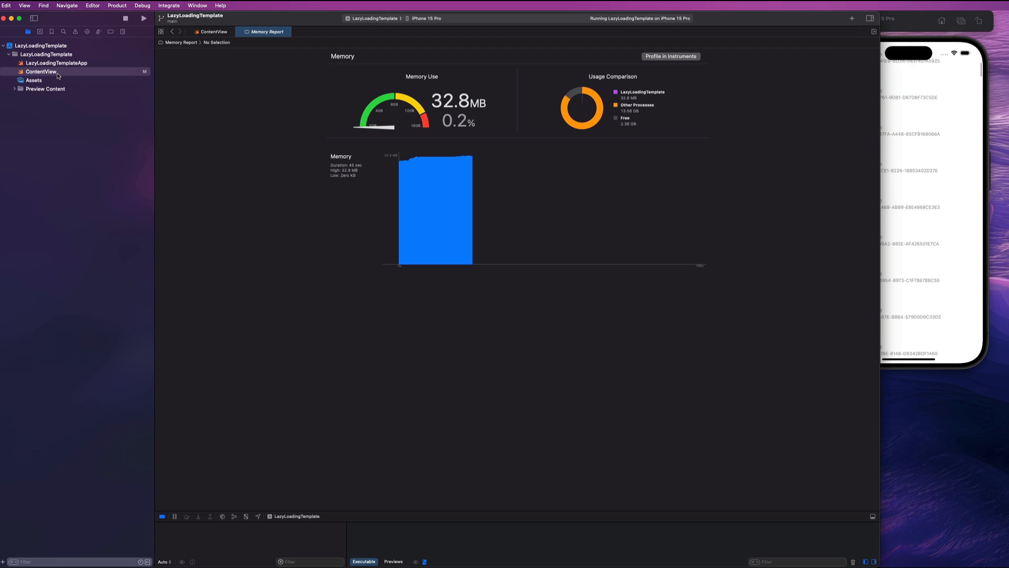
- Replace the LazyVStack keyword with List in ContentView
click(213, 31)
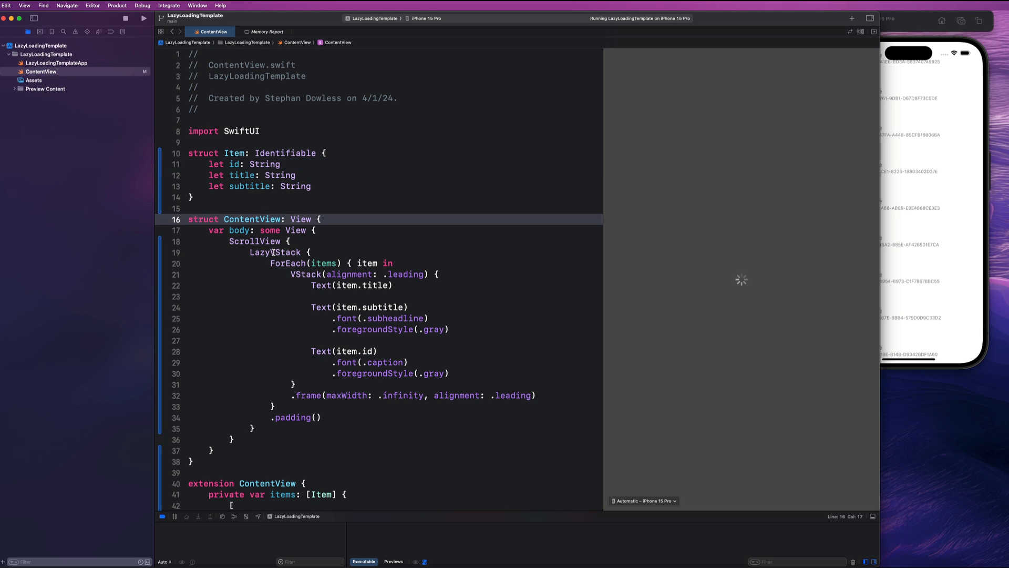
double_click(275, 251)
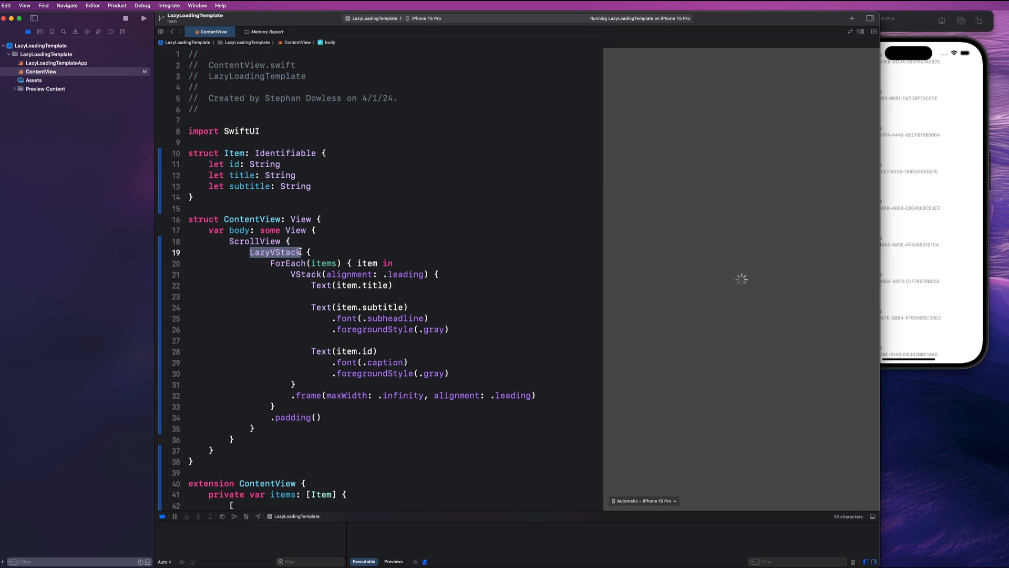
text(List {)
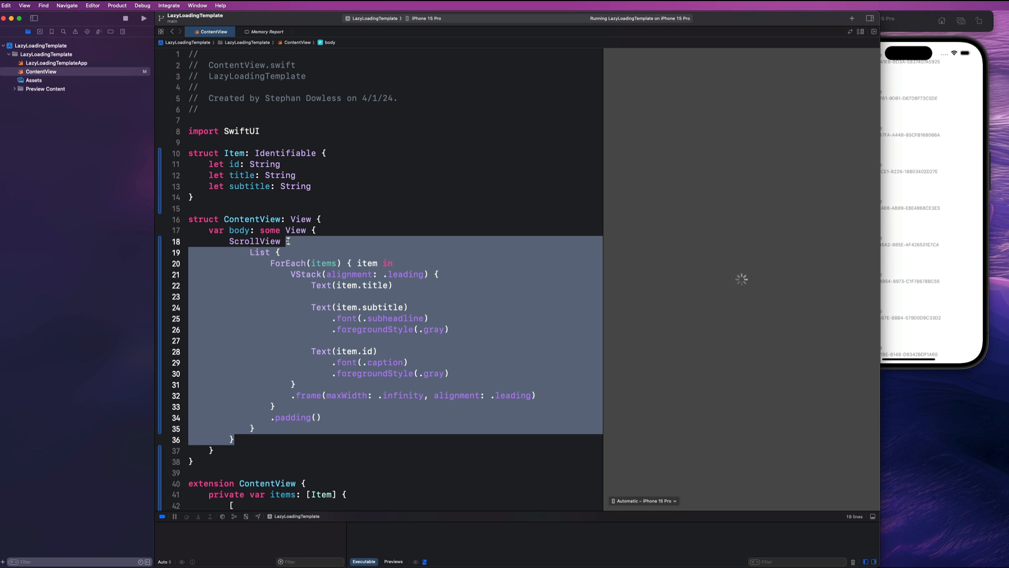
- Comment out the surrounding ScrollView line with Cmd+/
click(274, 442)
text( {)
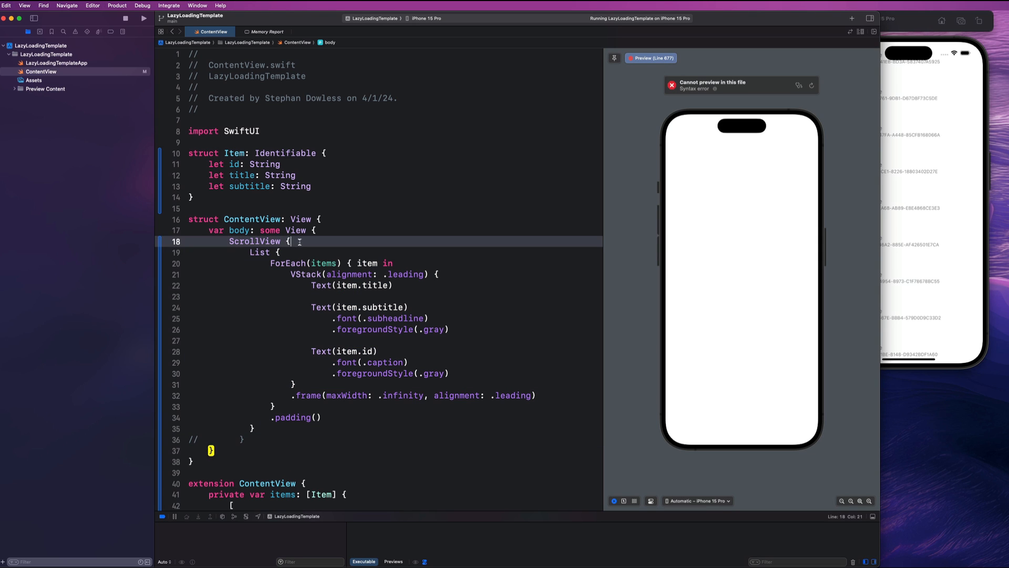
key(cmd+/)
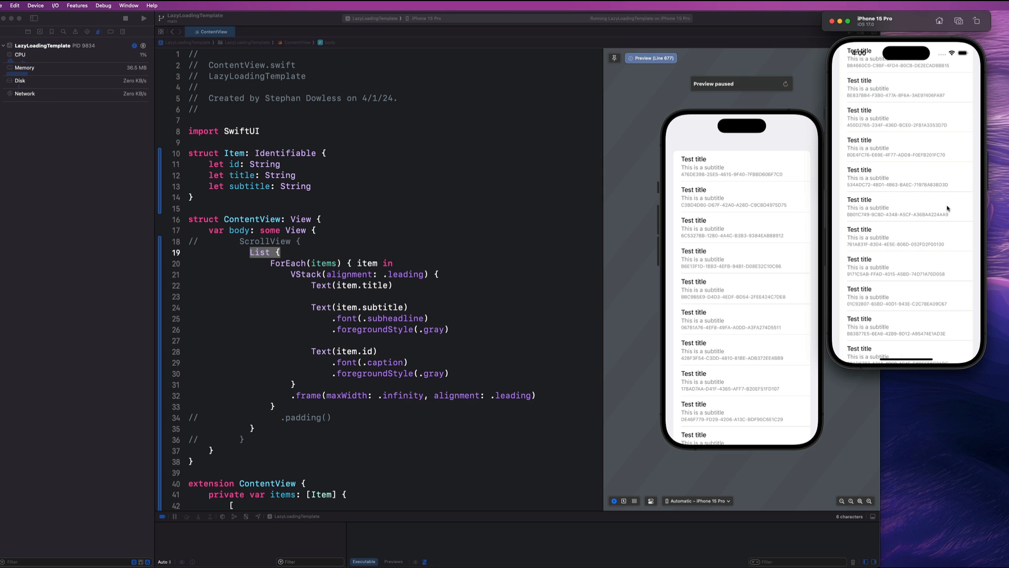
- Scroll the List-based app in the iPhone 15 Pro simulator while memory stays near 37 MB
scroll(down, 3)
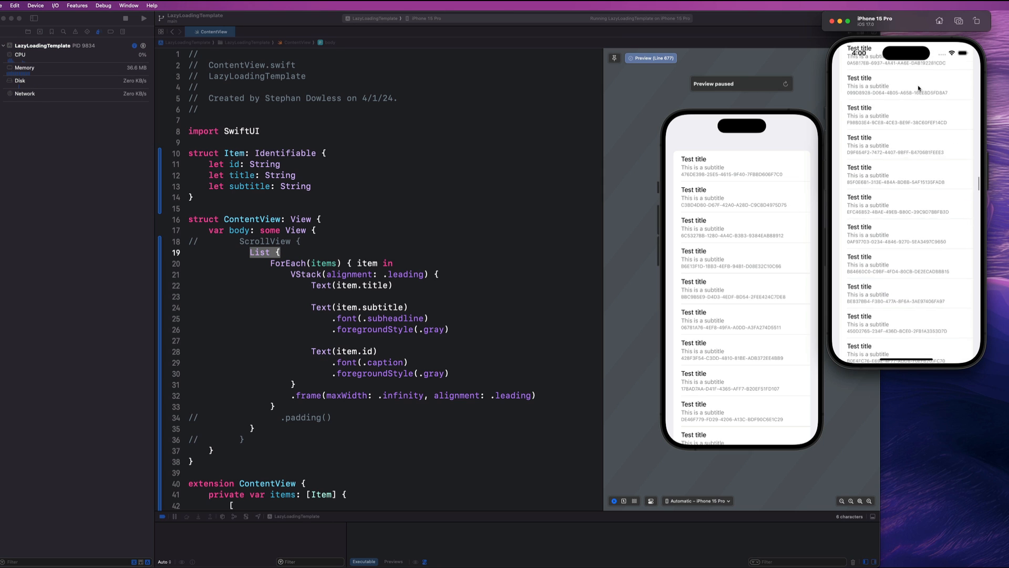
scroll(down, 3)
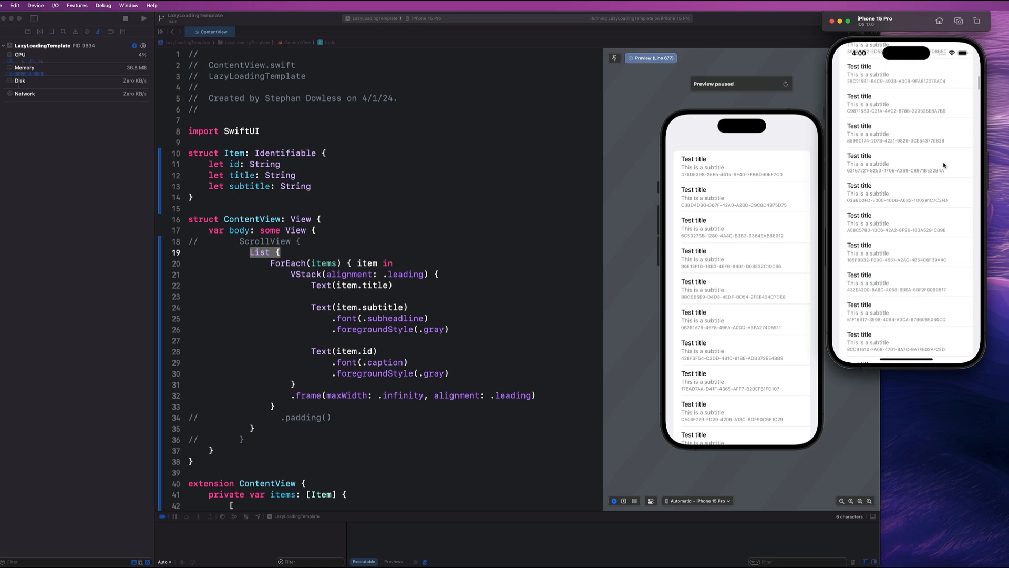
scroll(down, 3)
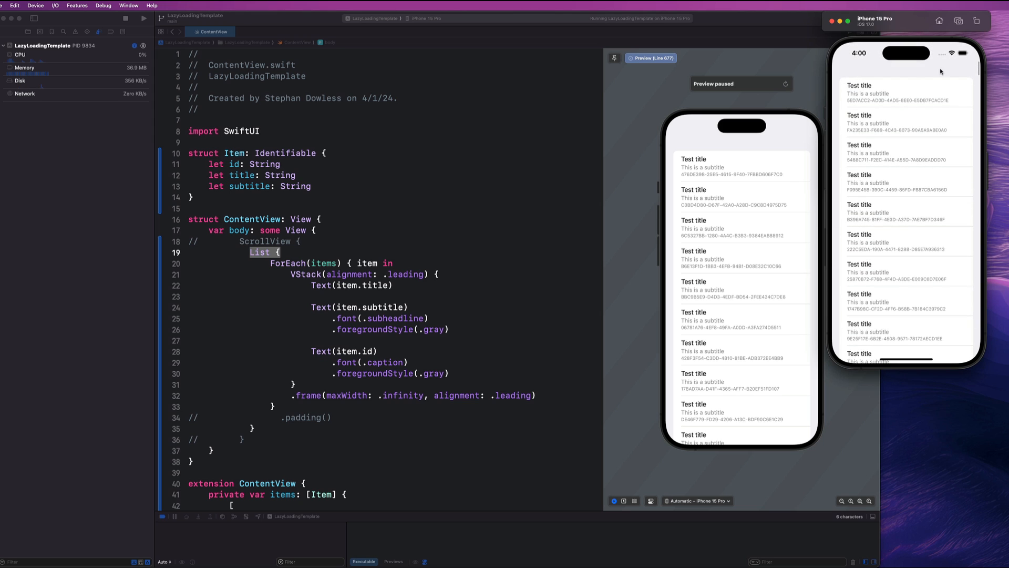
mouse_move(912, 147)
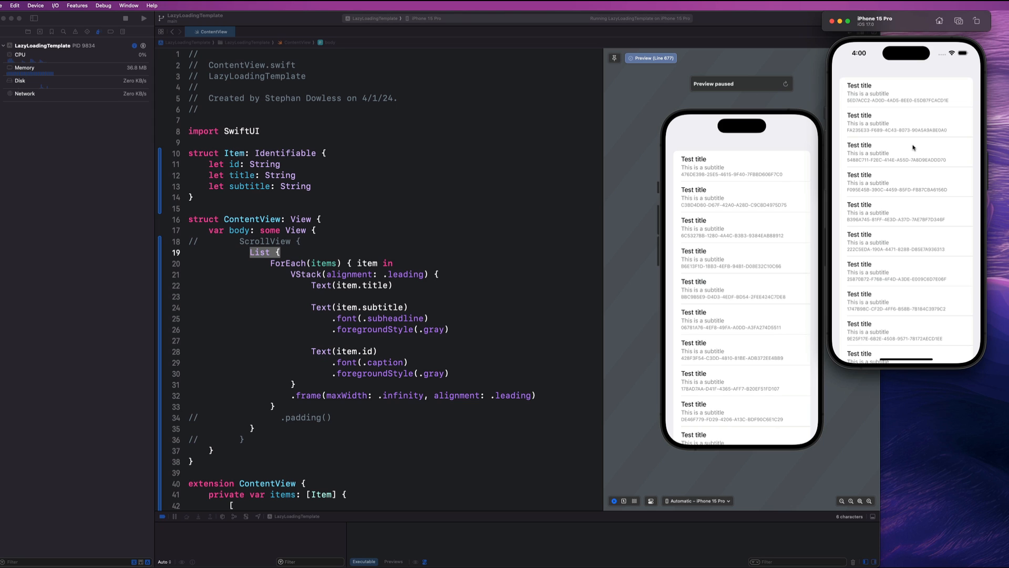
mouse_move(923, 253)
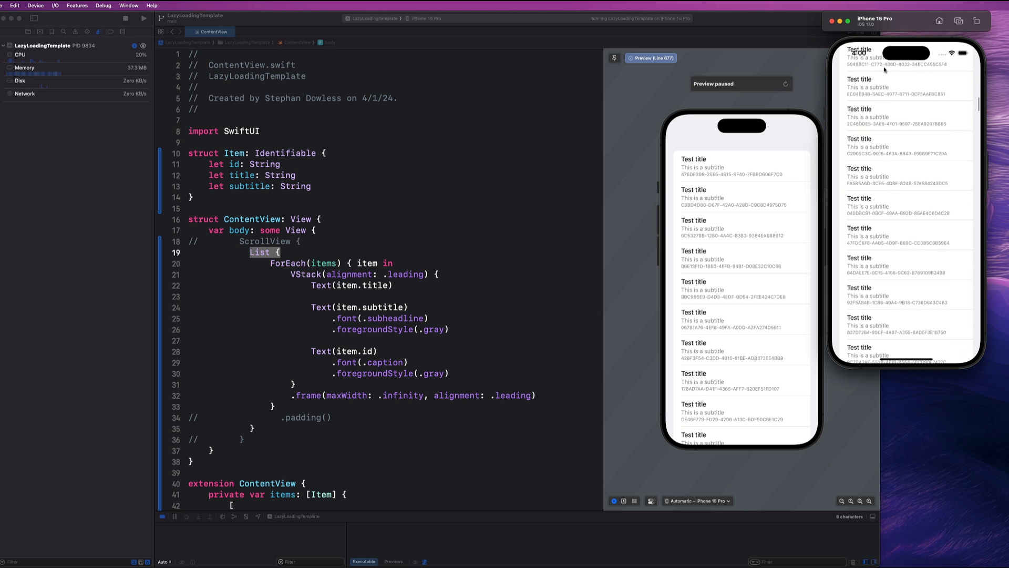
scroll(down, 3)
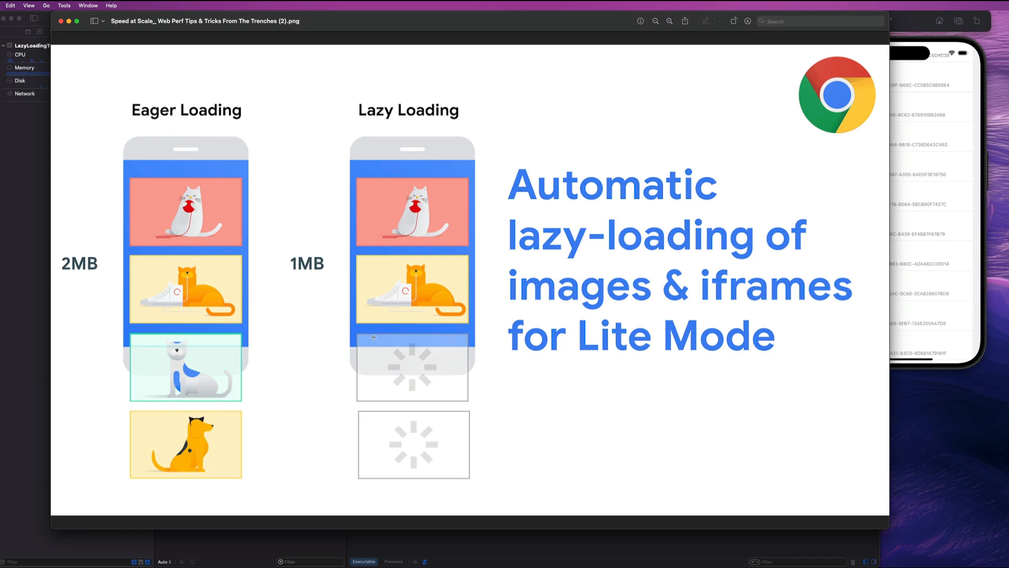
mouse_move(317, 246)
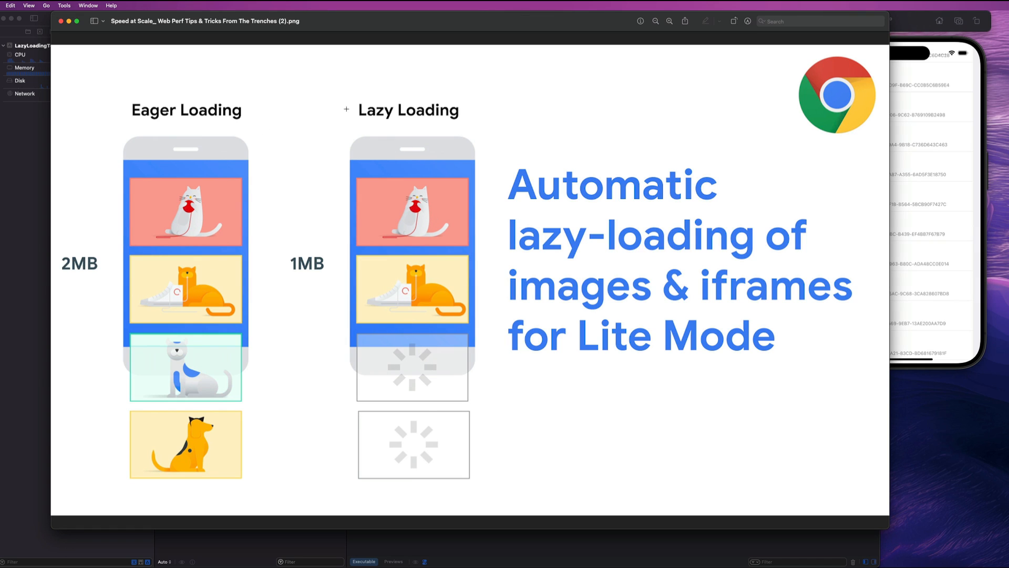
- Set the eager vs lazy loading slide aside and return to the Xcode project
click(409, 110)
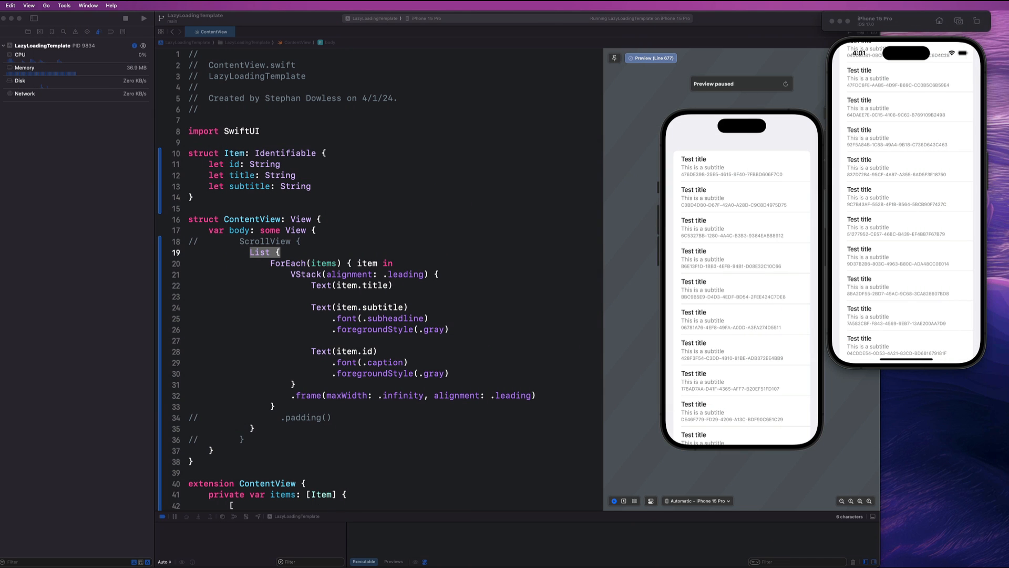
scroll(down, 3)
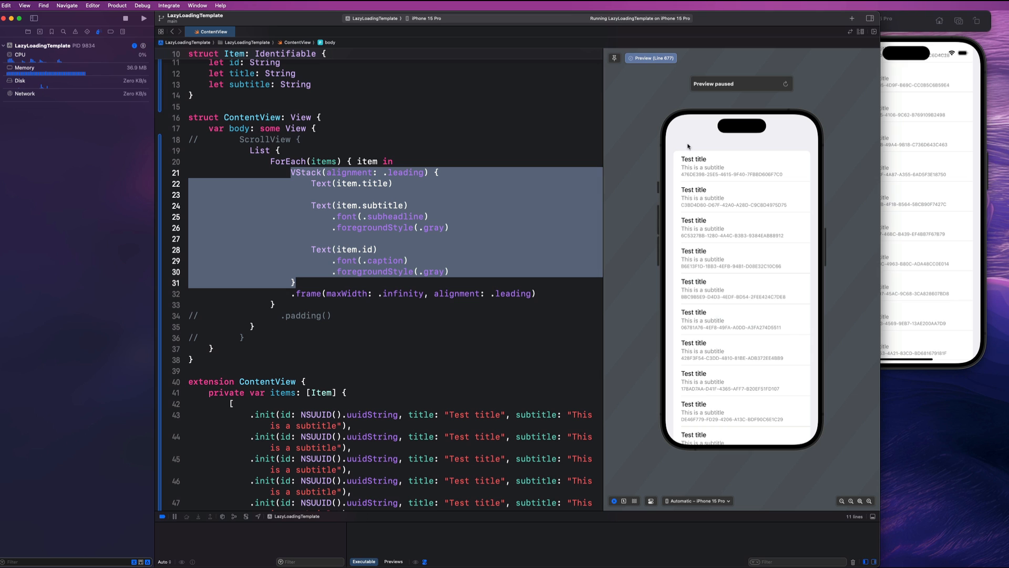
mouse_move(748, 295)
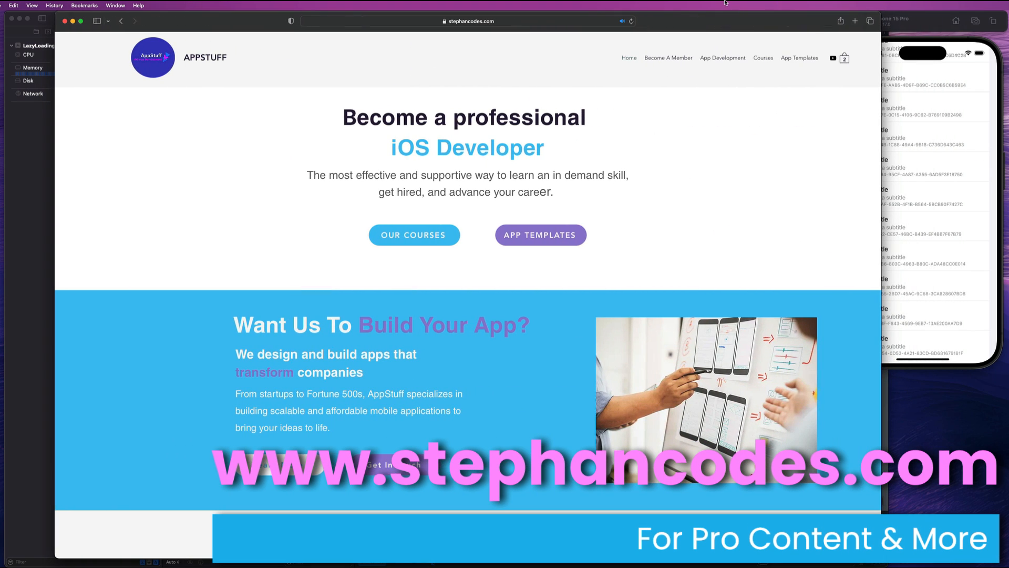
mouse_move(518, 57)
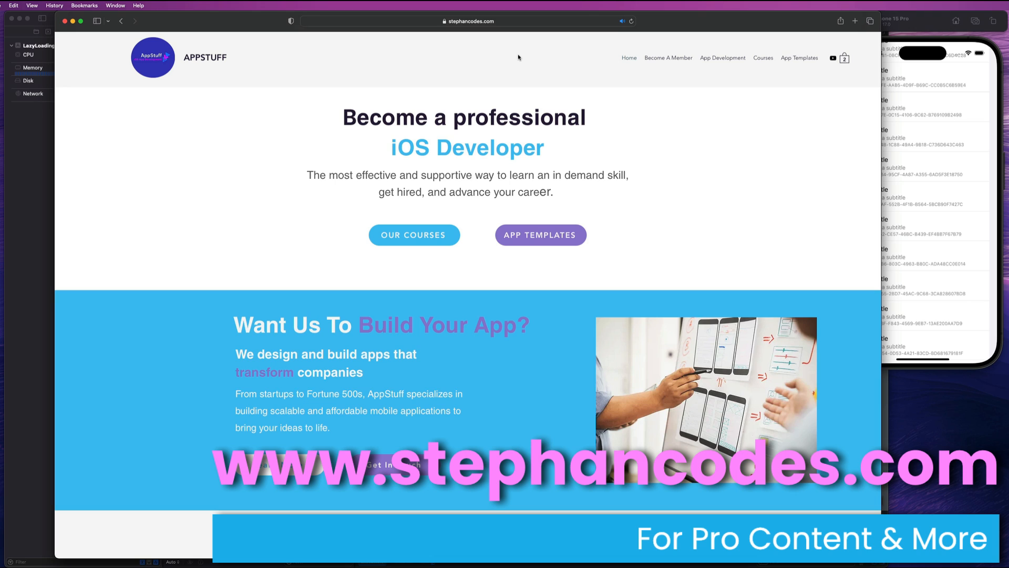
mouse_move(498, 73)
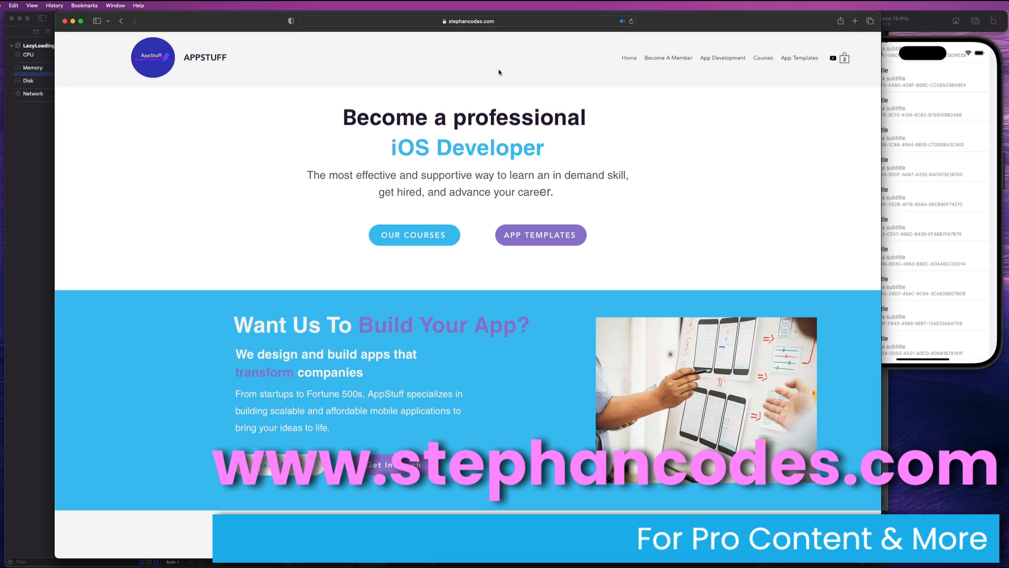
mouse_move(520, 82)
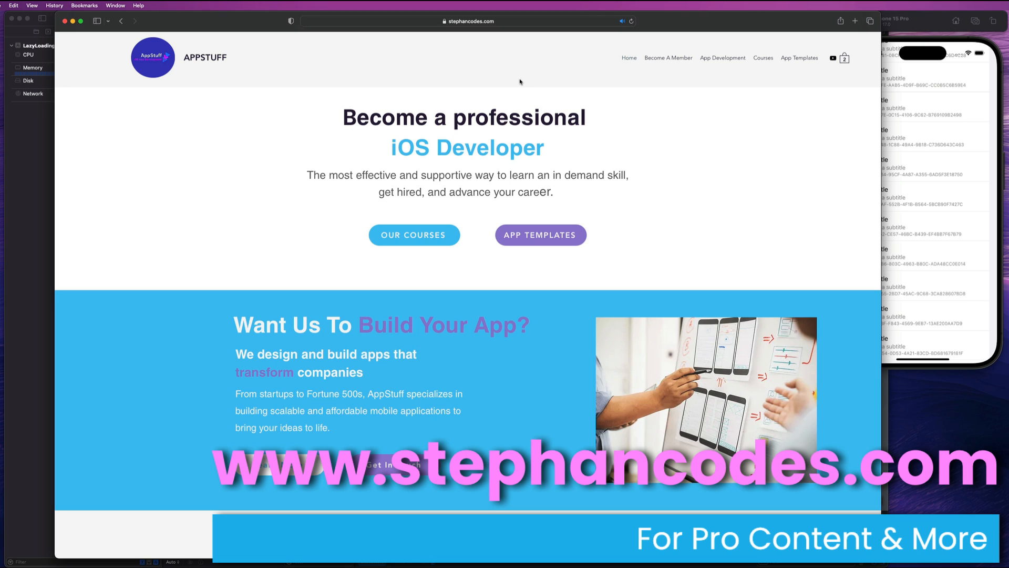
mouse_move(543, 163)
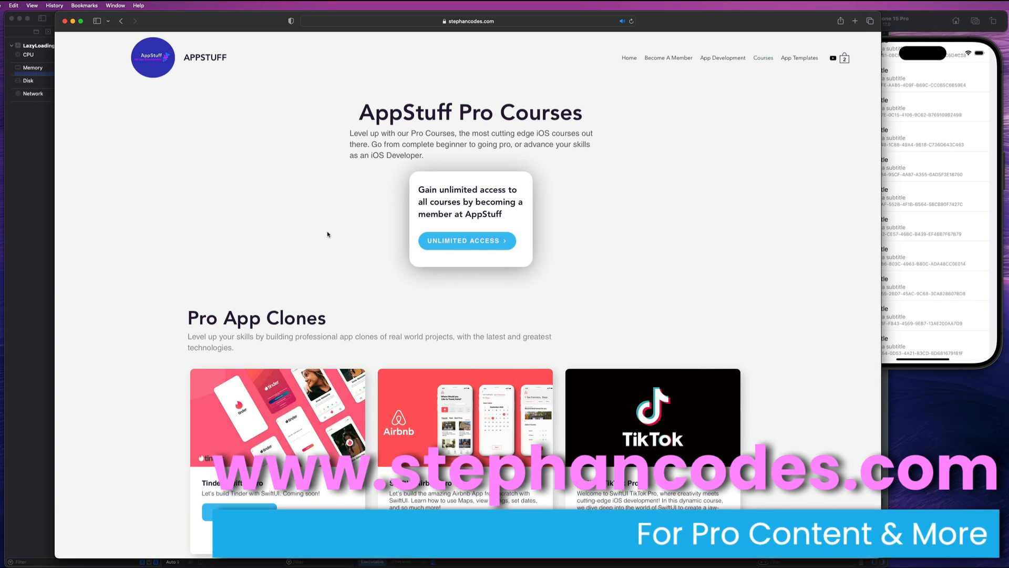
- Browse the Pro app clone courses, then go to the Become A Member pricing page
scroll(down, 3)
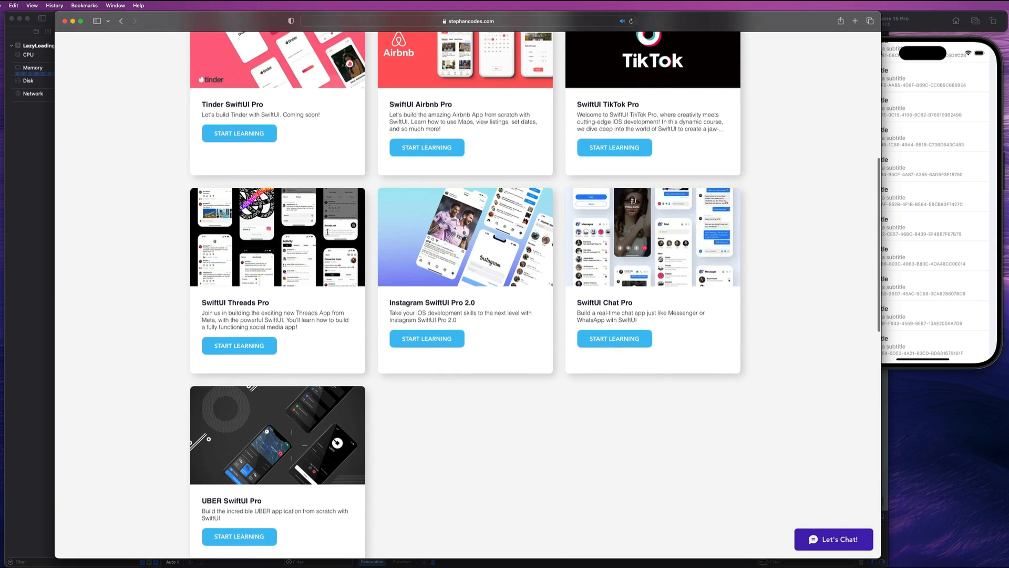
scroll(down, 3)
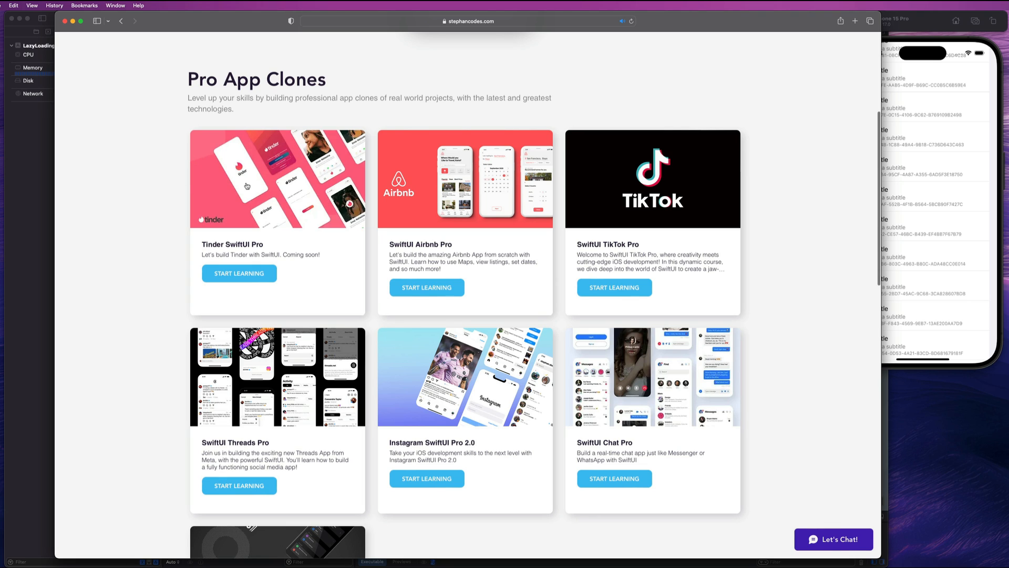
mouse_move(307, 176)
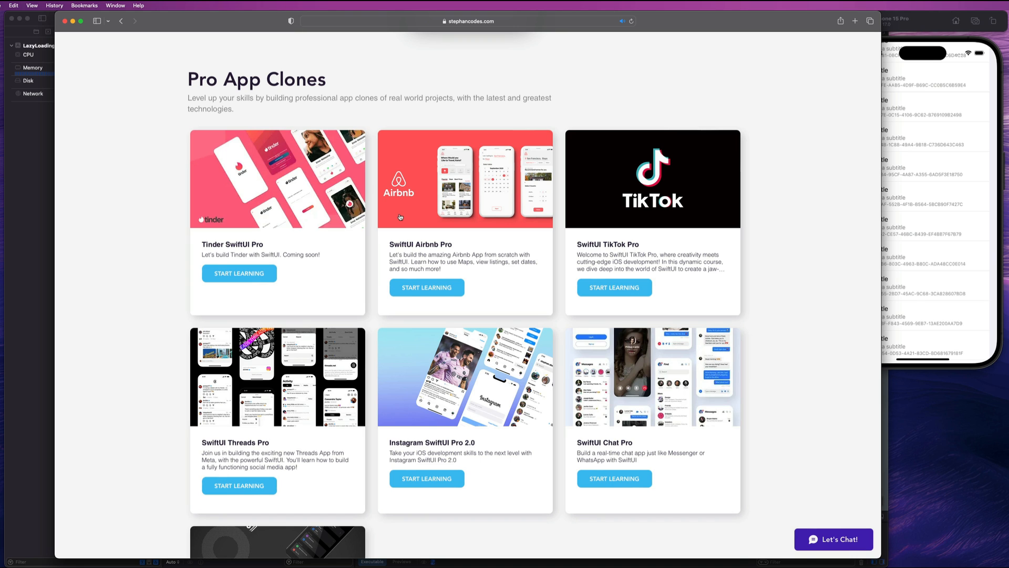
scroll(up, 3)
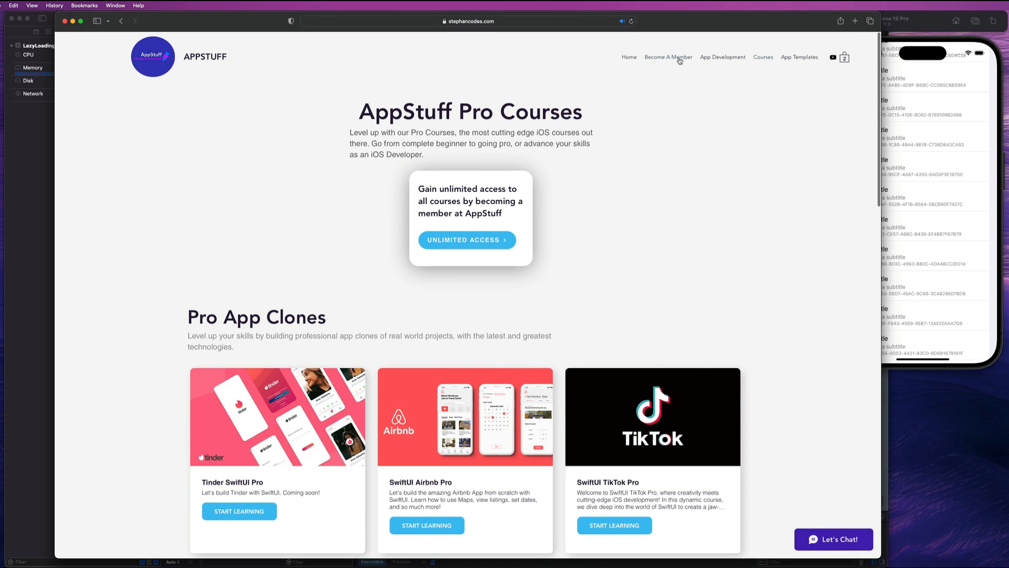
click(669, 57)
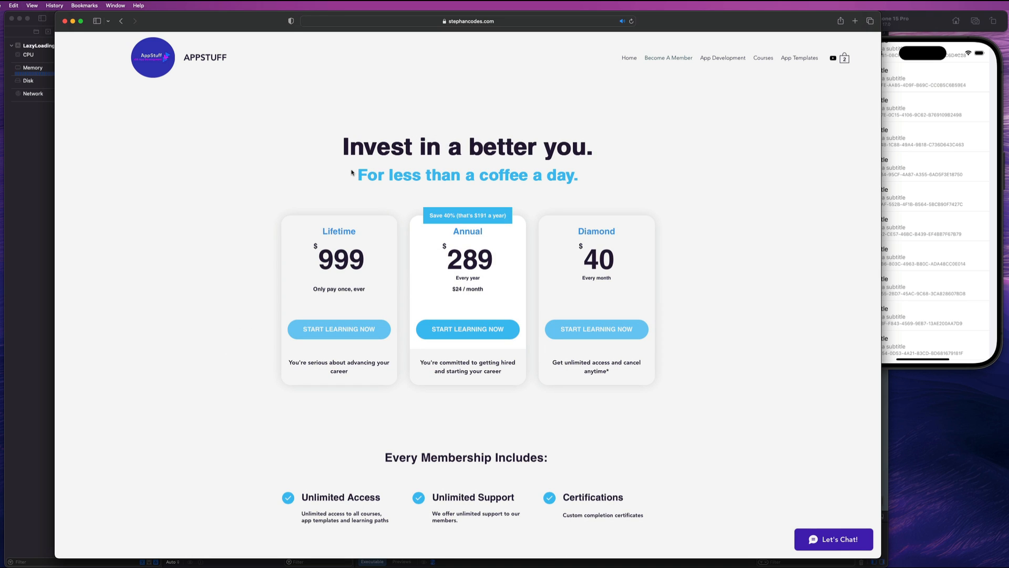
mouse_move(800, 57)
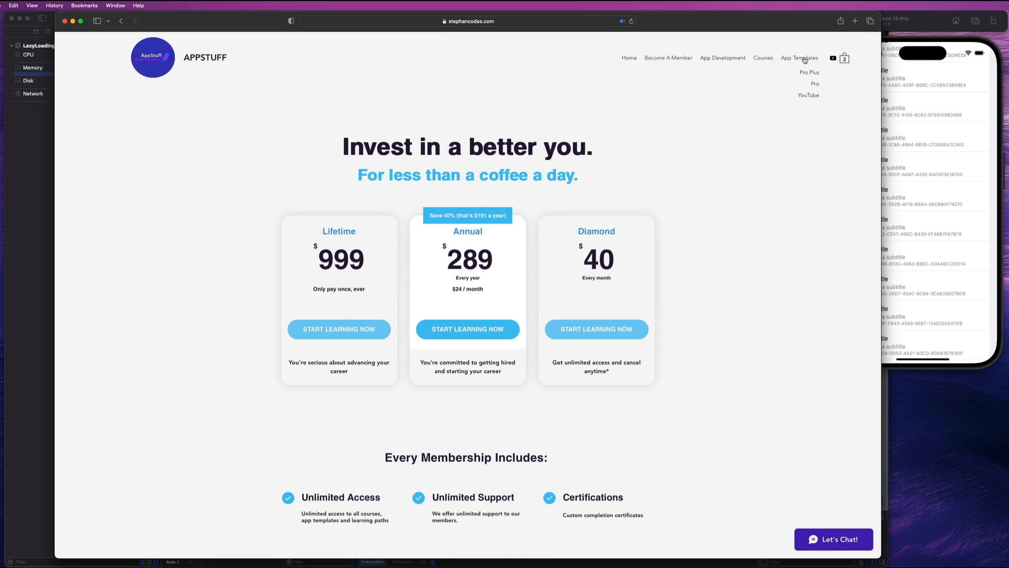